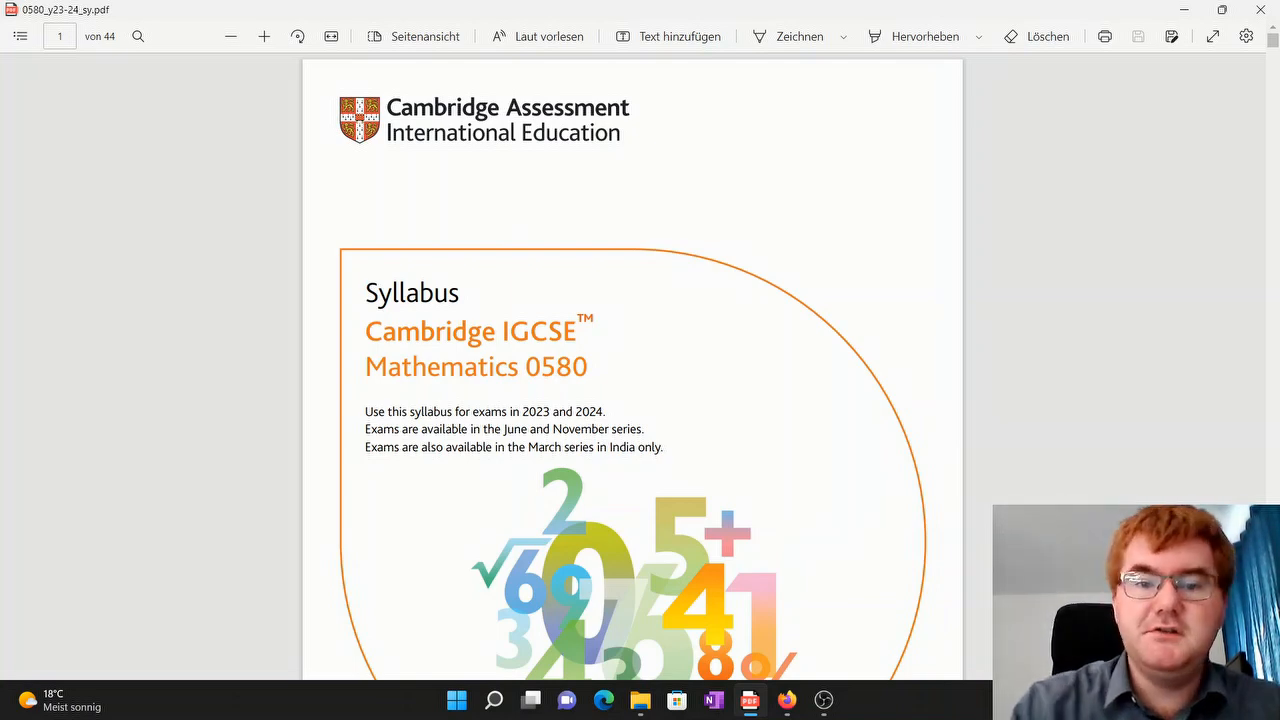
pyautogui.scroll(-3)
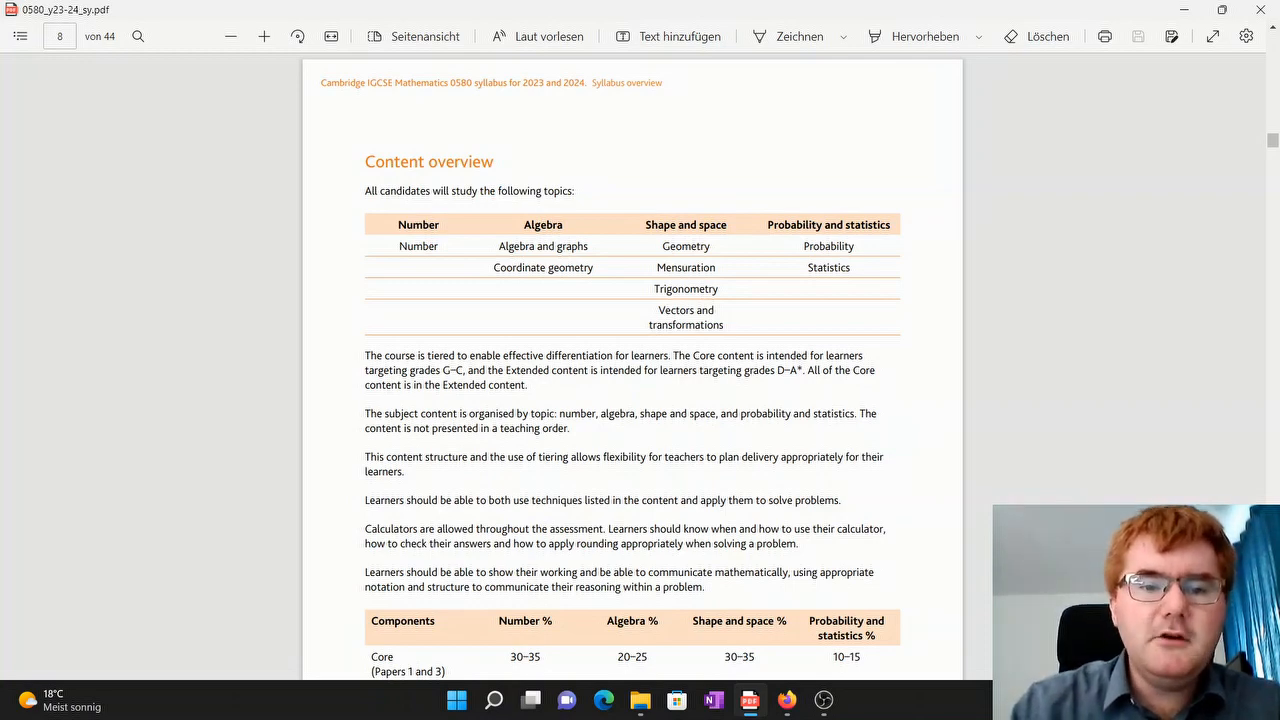
pyautogui.scroll(-3)
pyautogui.write('38')
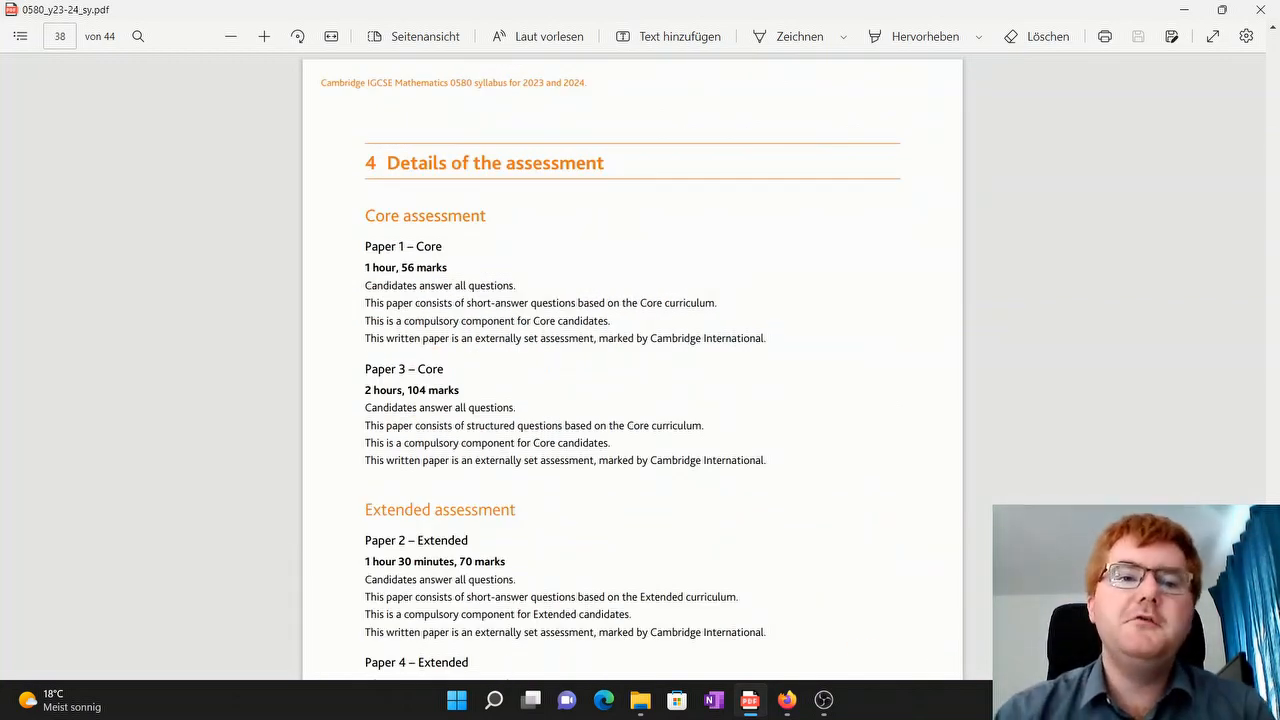
pyautogui.scroll(-3)
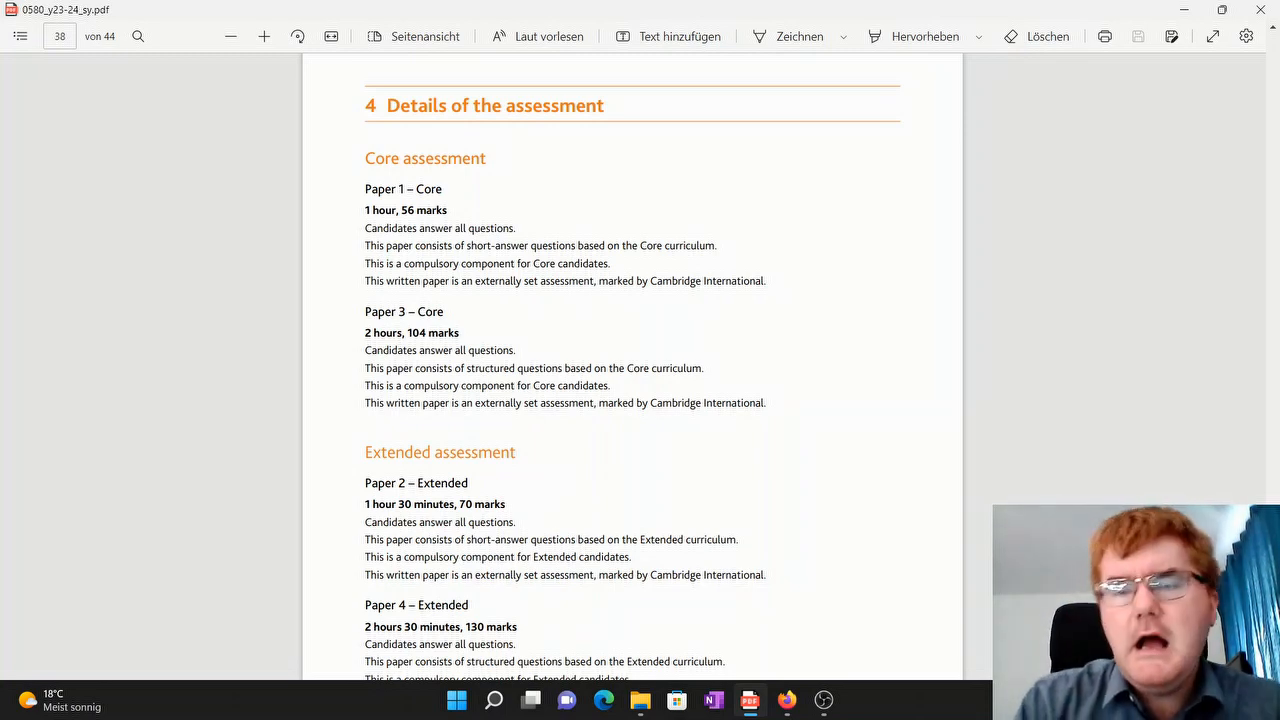
pyautogui.scroll(-3)
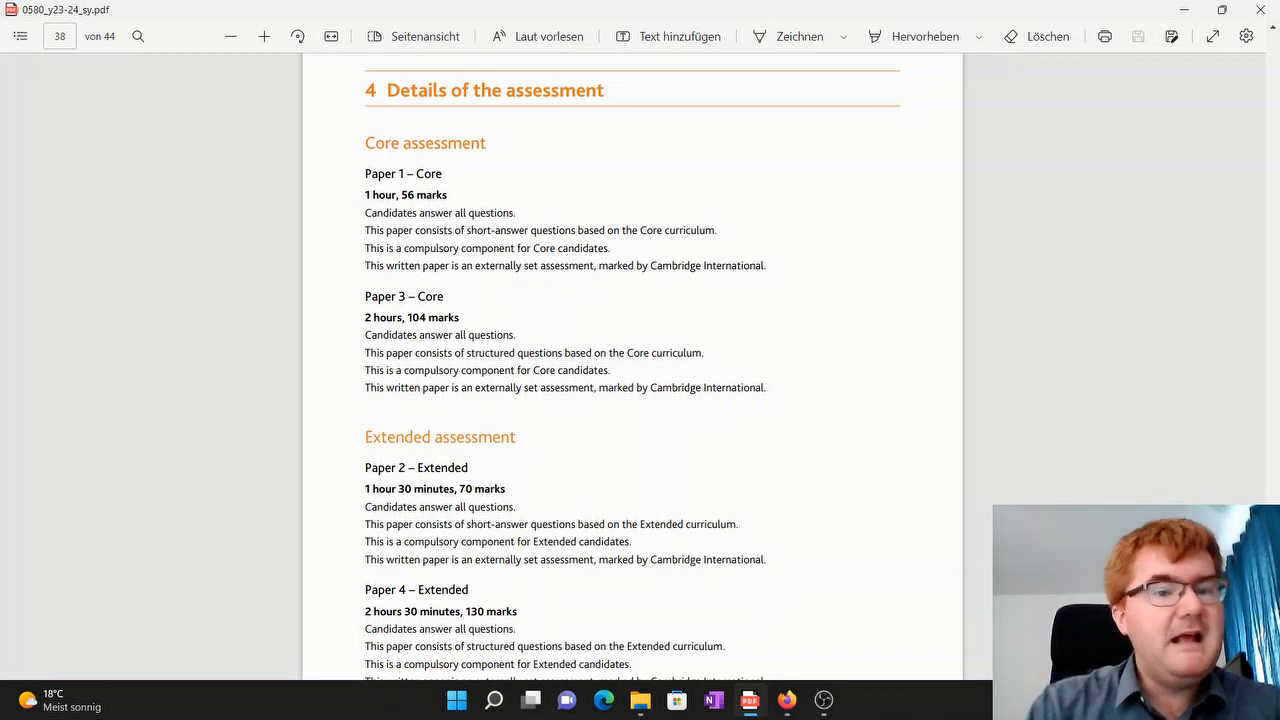
pyautogui.scroll(-3)
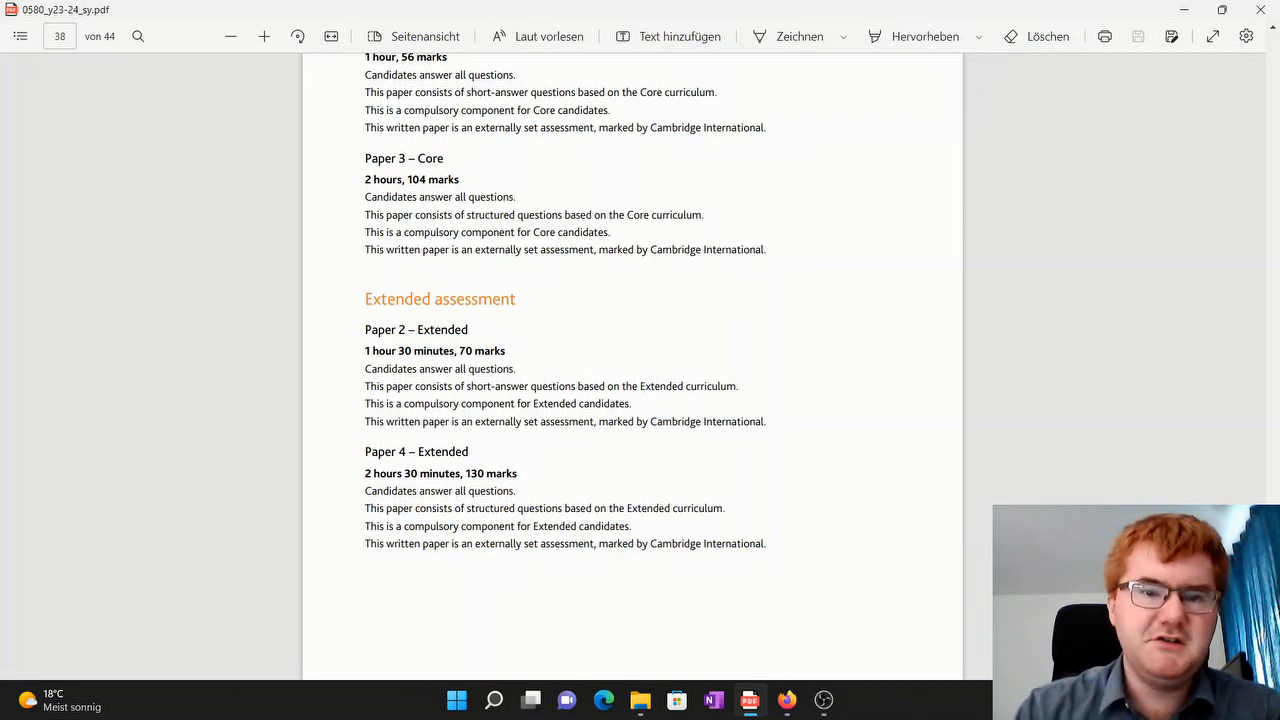
pyautogui.scroll(-3)
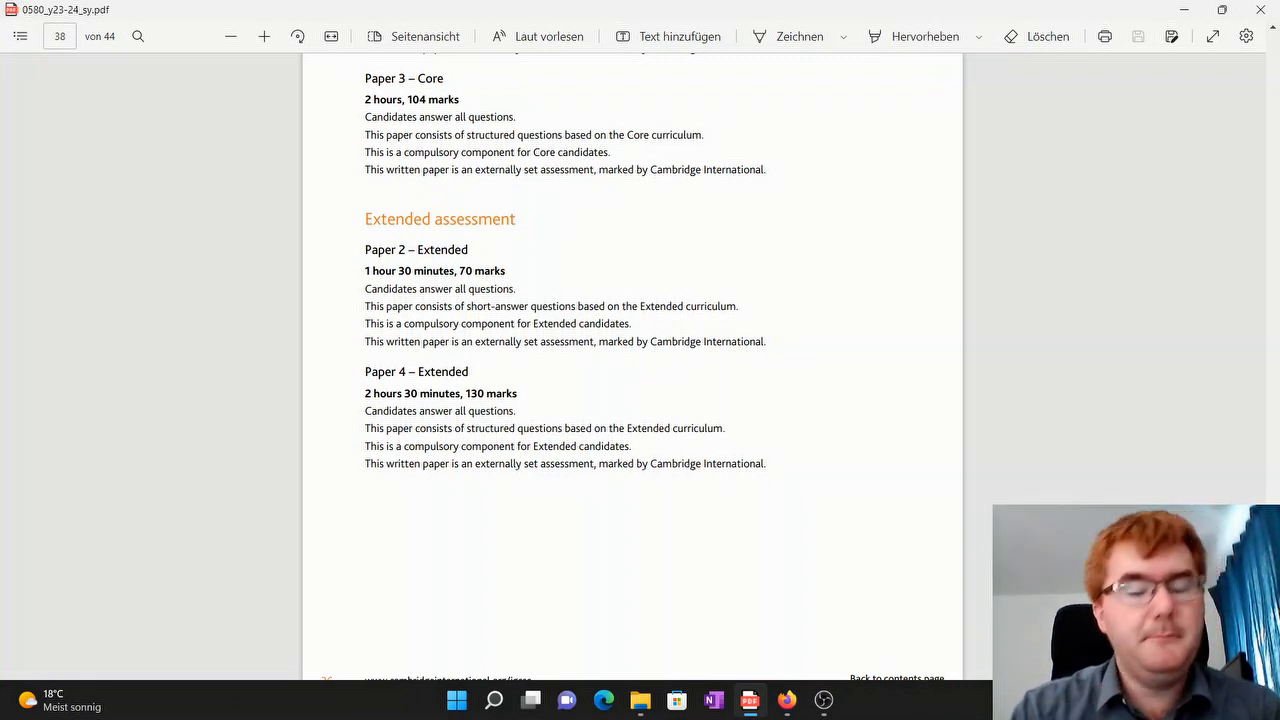
pyautogui.scroll(-3)
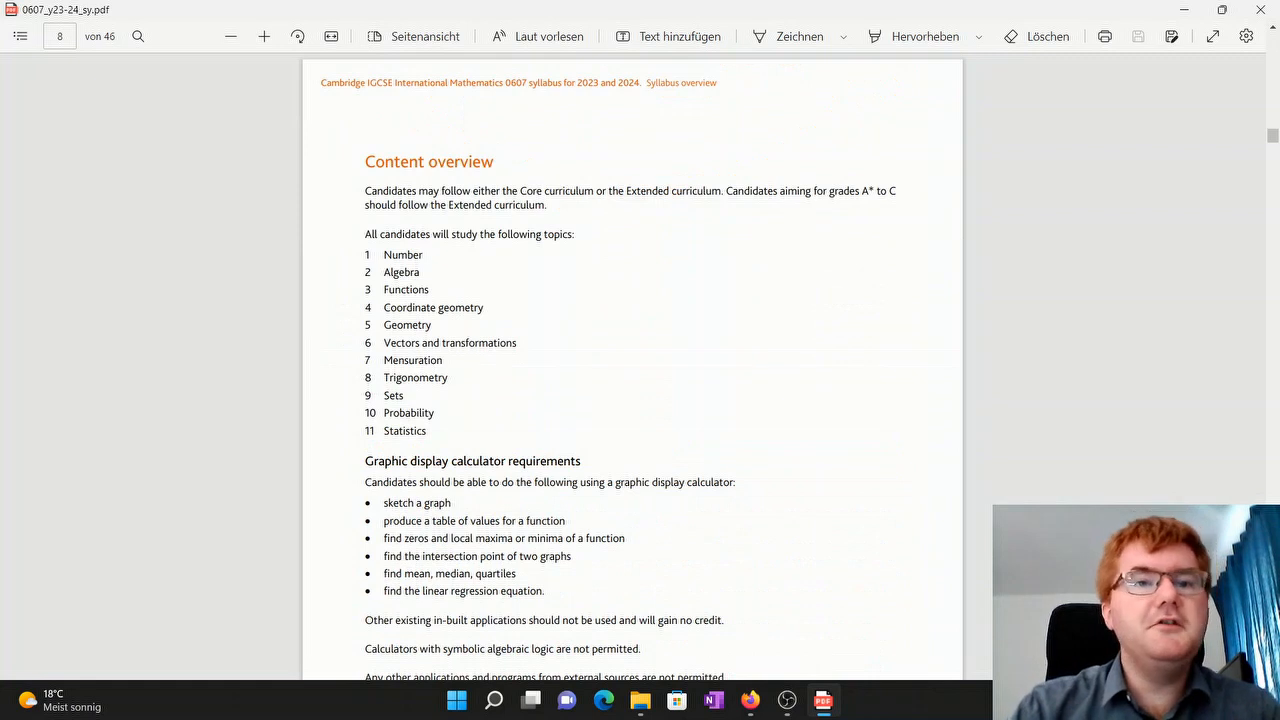
pyautogui.scroll(-3)
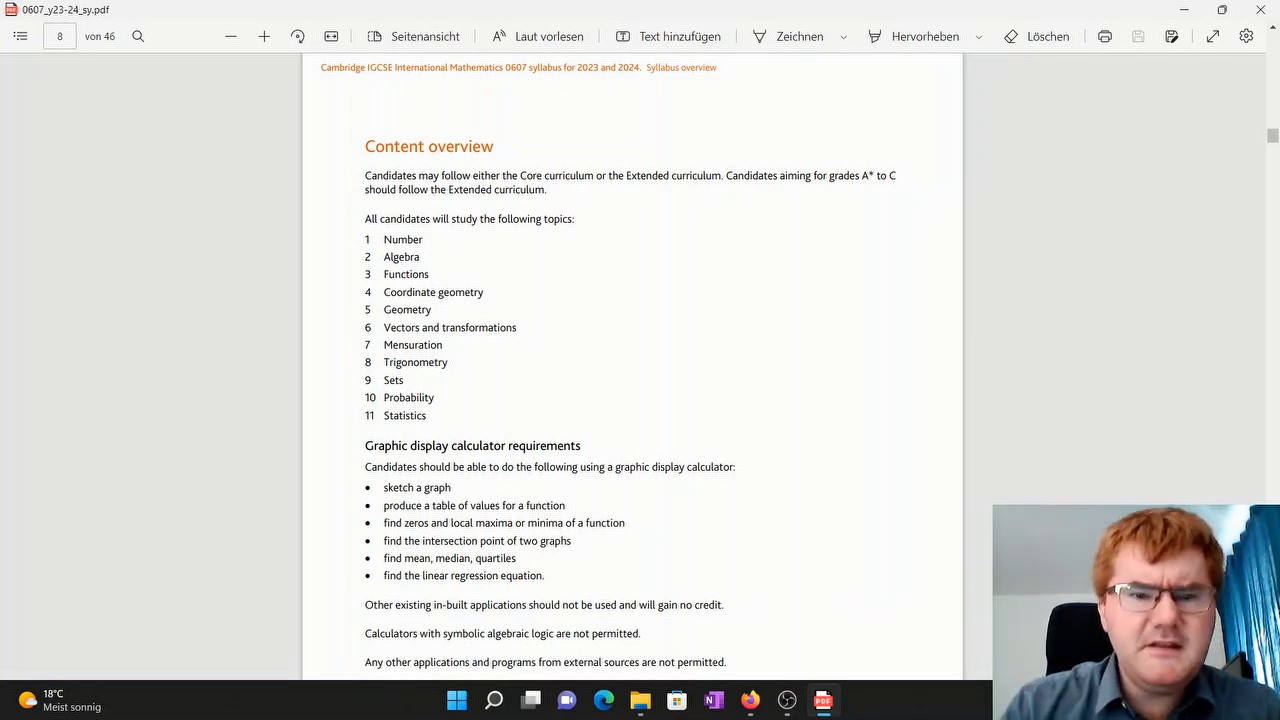
pyautogui.scroll(-3)
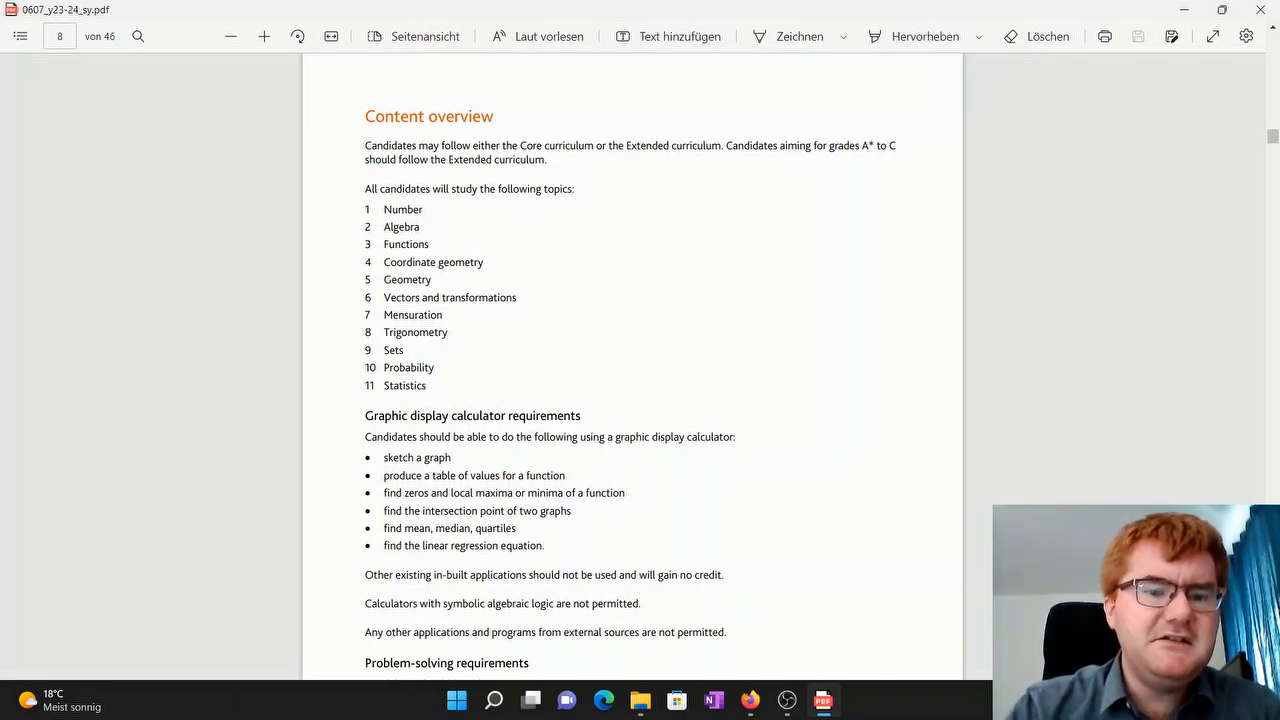
pyautogui.scroll(-3)
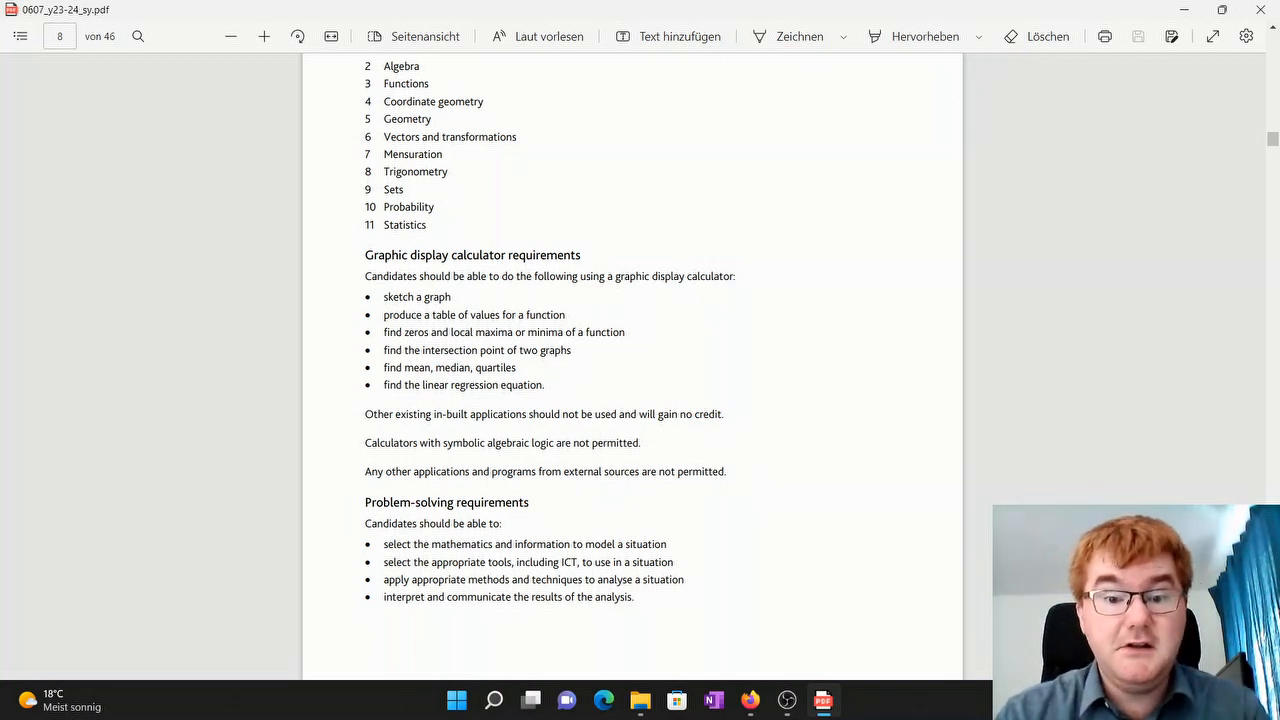
pyautogui.scroll(-3)
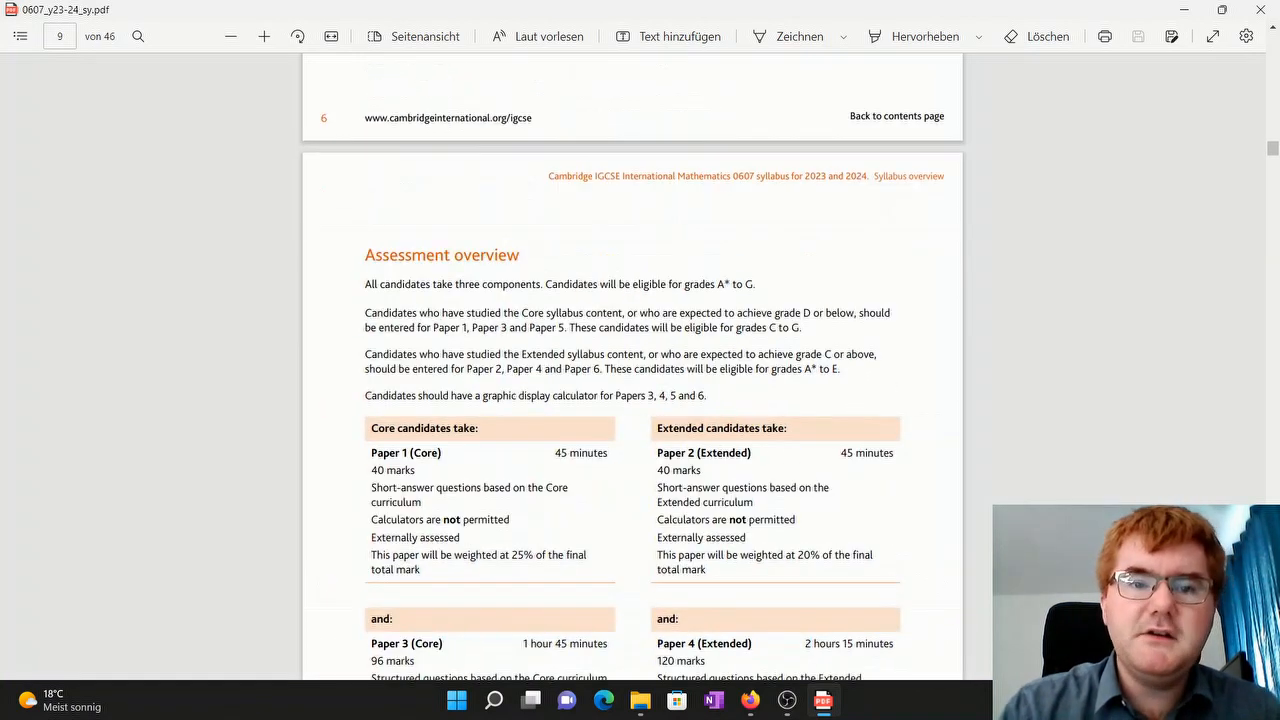
pyautogui.scroll(-3)
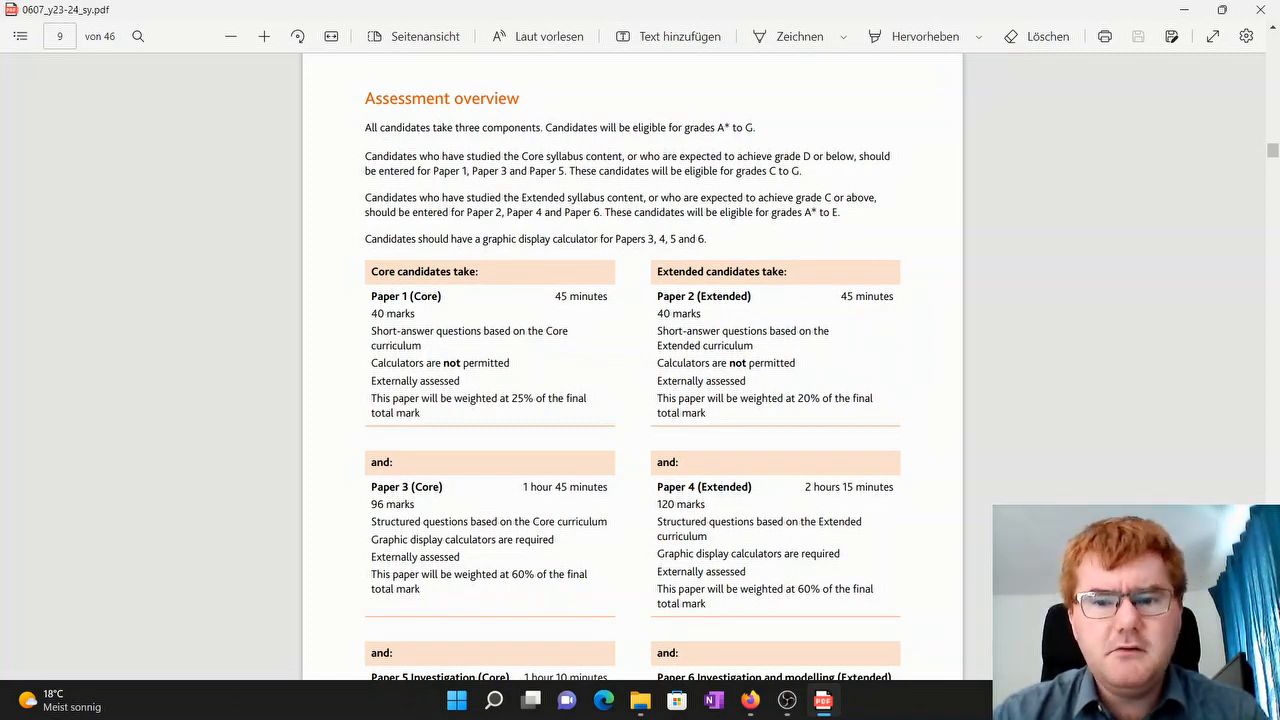
pyautogui.scroll(-3)
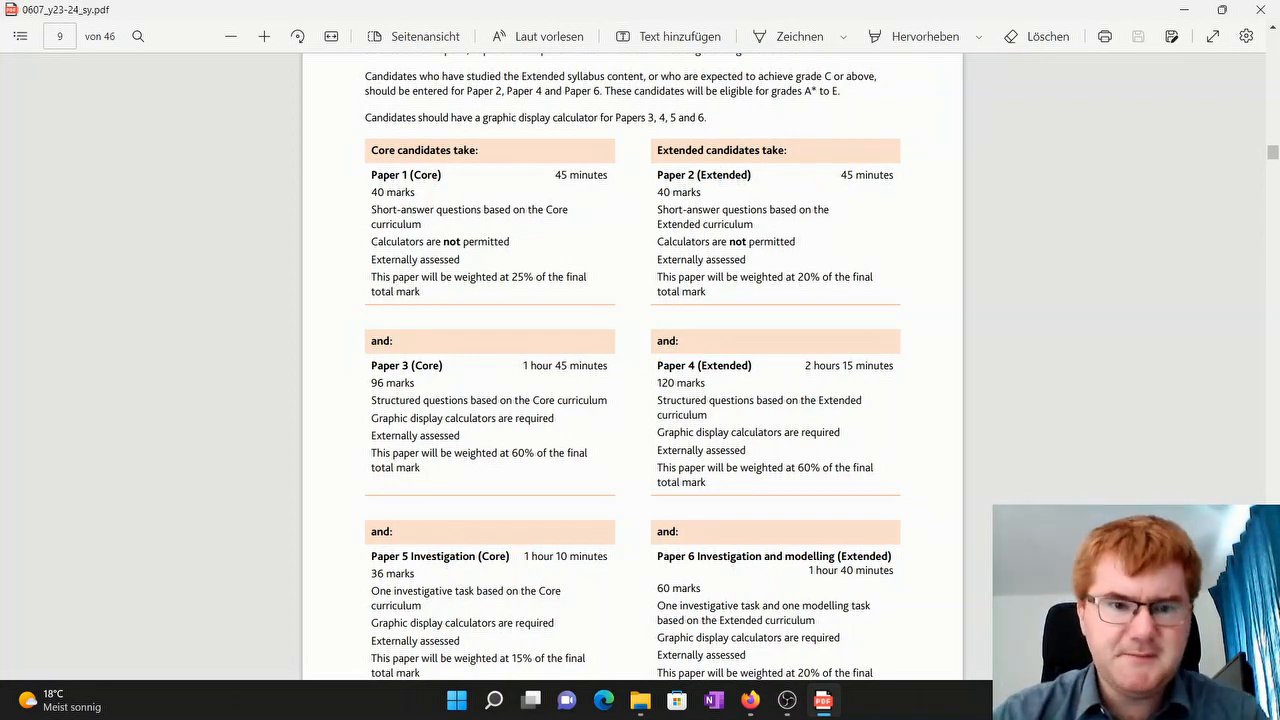
pyautogui.scroll(-3)
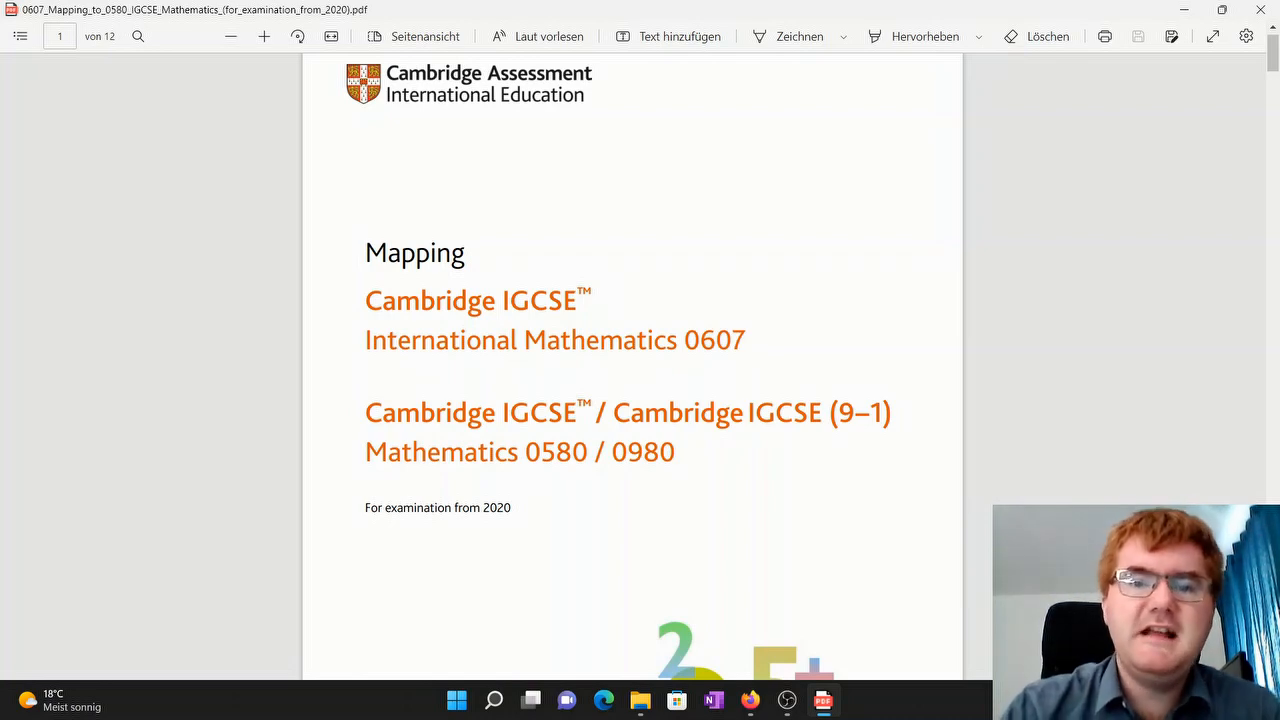
pyautogui.scroll(-3)
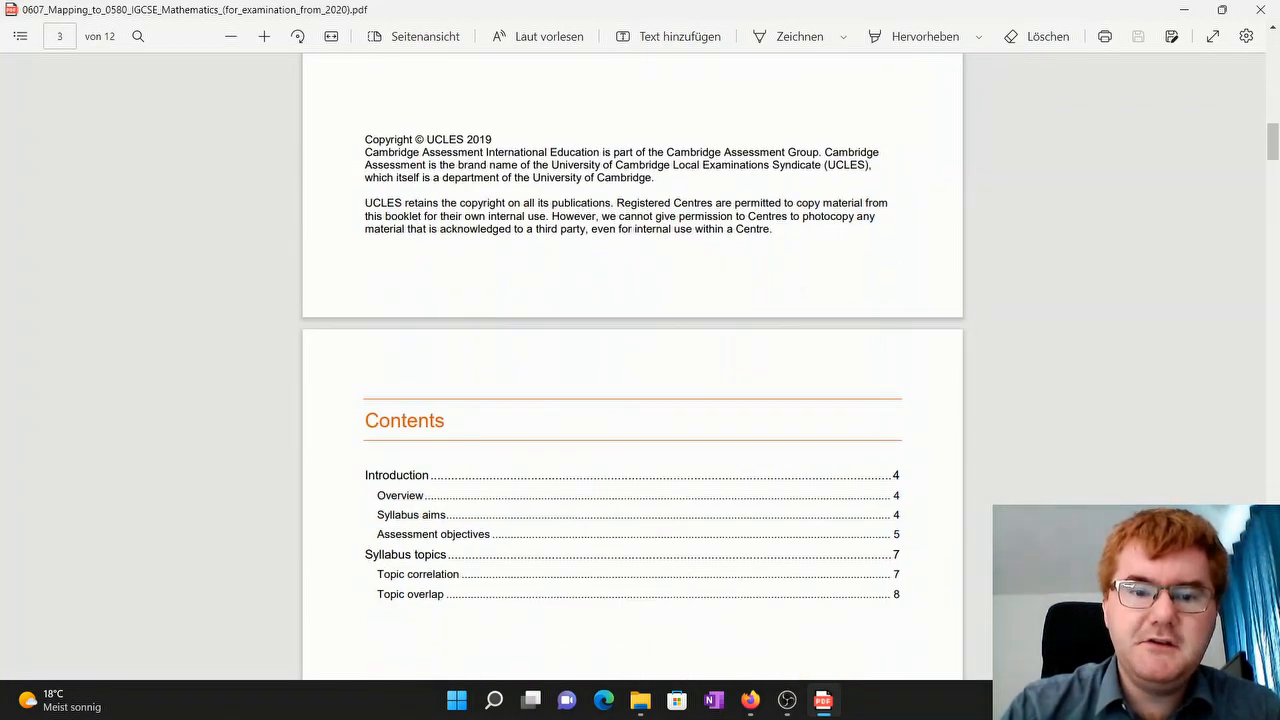
pyautogui.scroll(-3)
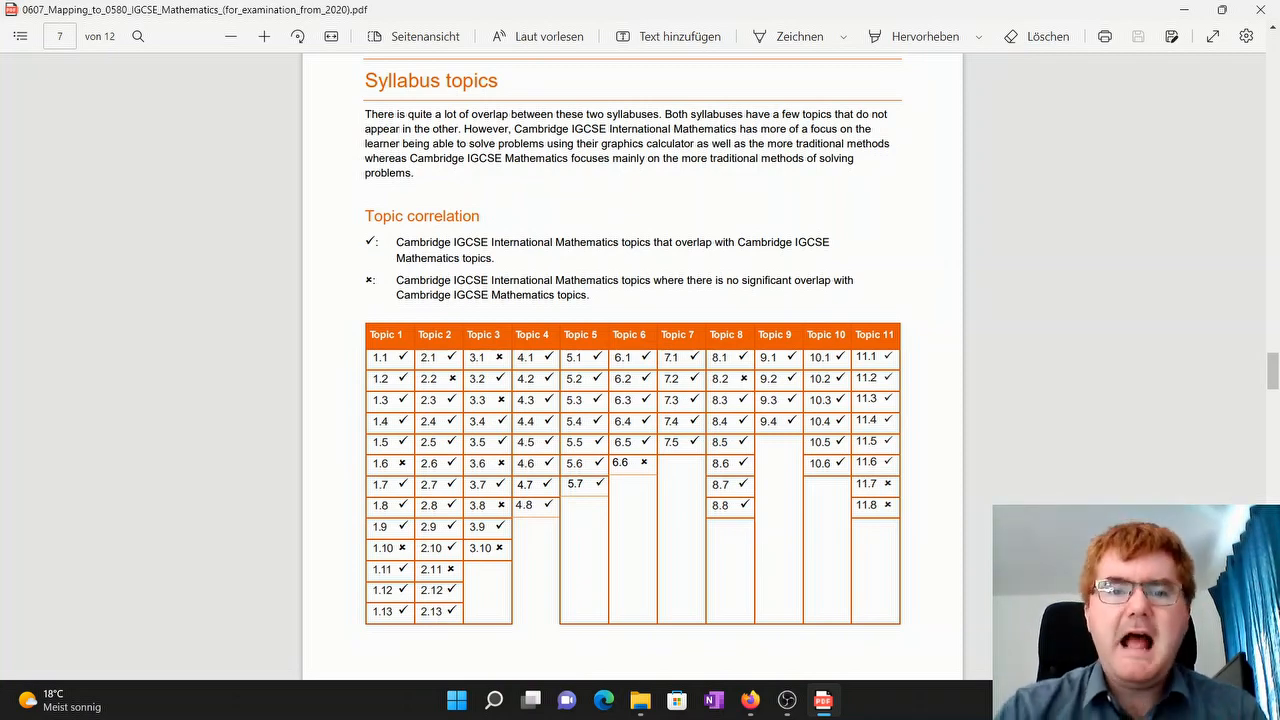
pyautogui.scroll(-3)
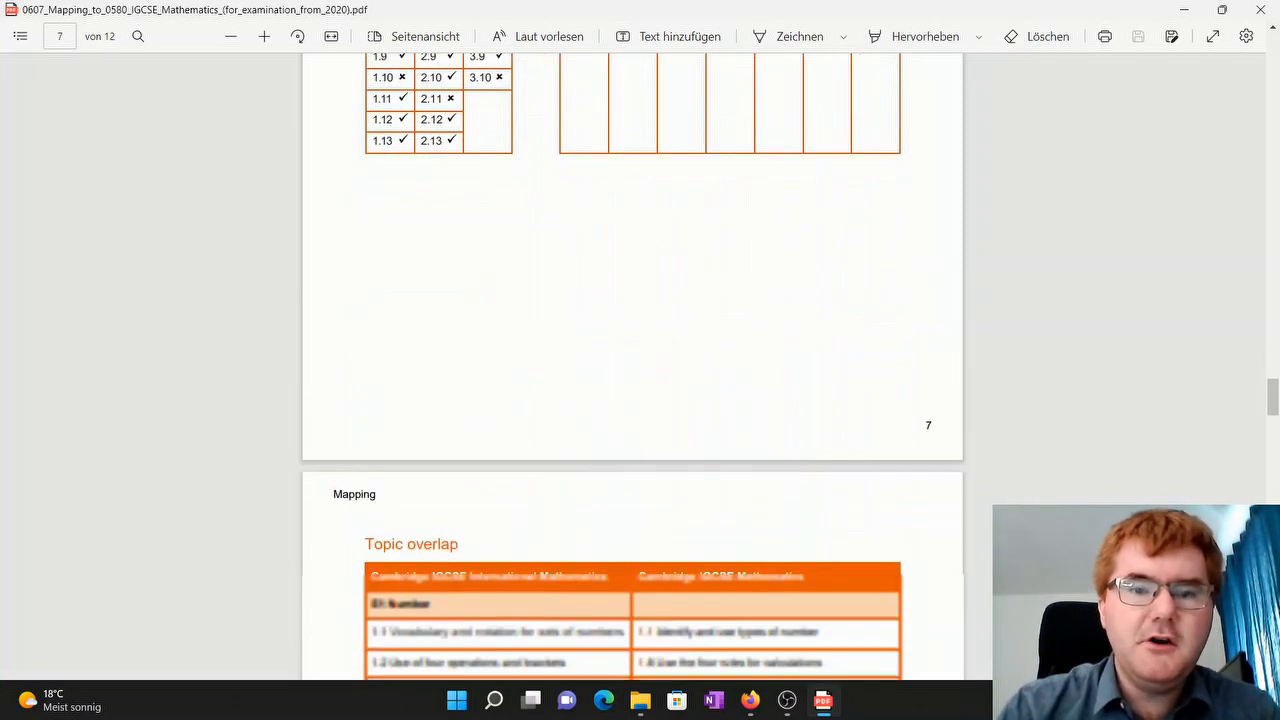
pyautogui.scroll(-3)
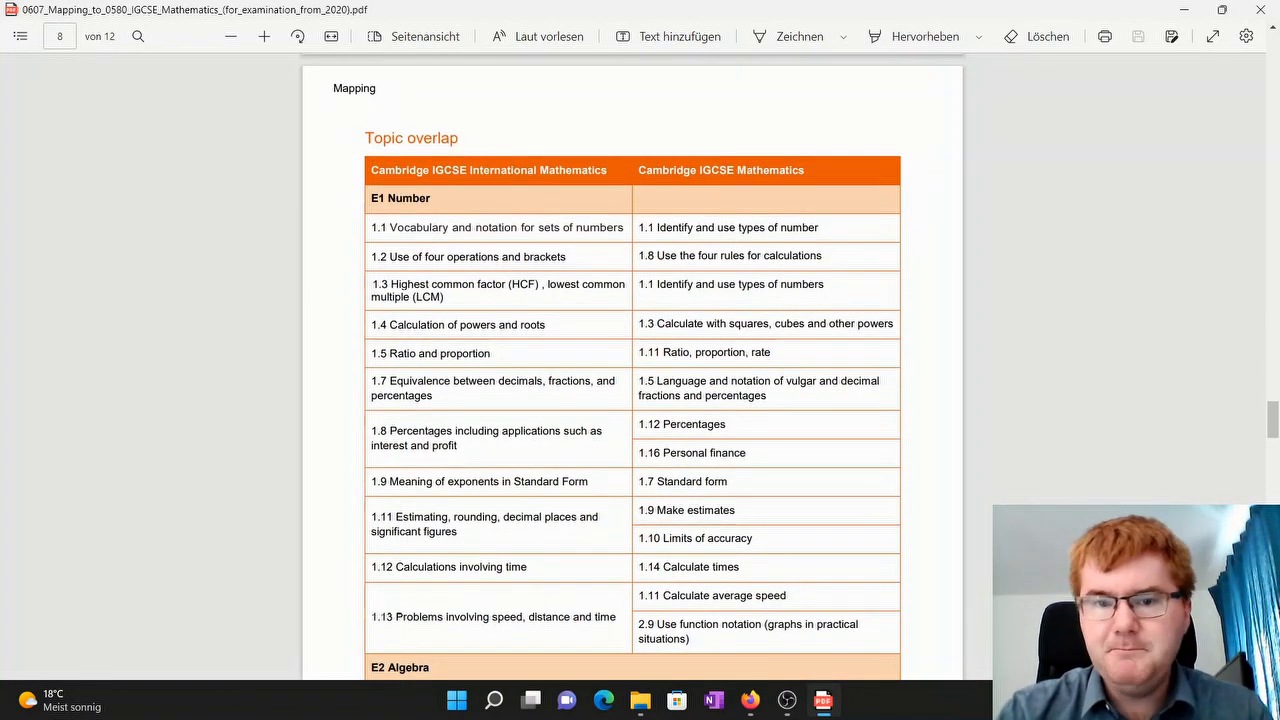
pyautogui.scroll(-3)
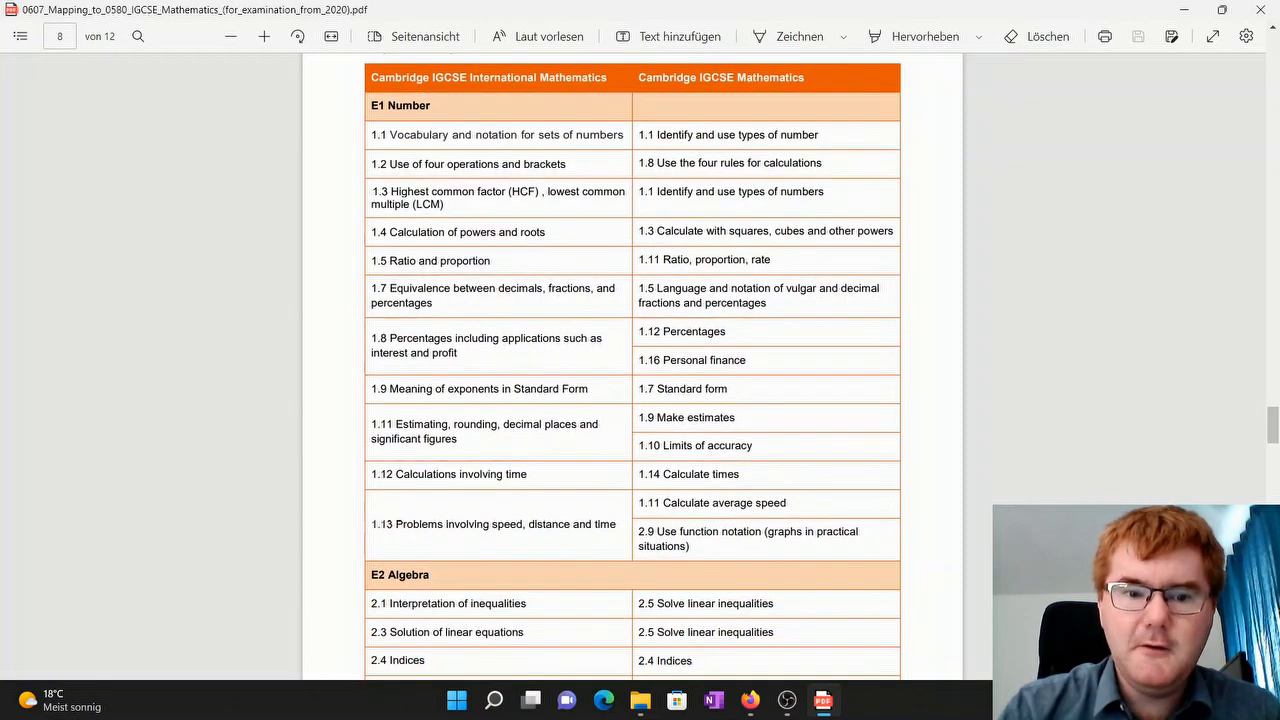
pyautogui.scroll(-3)
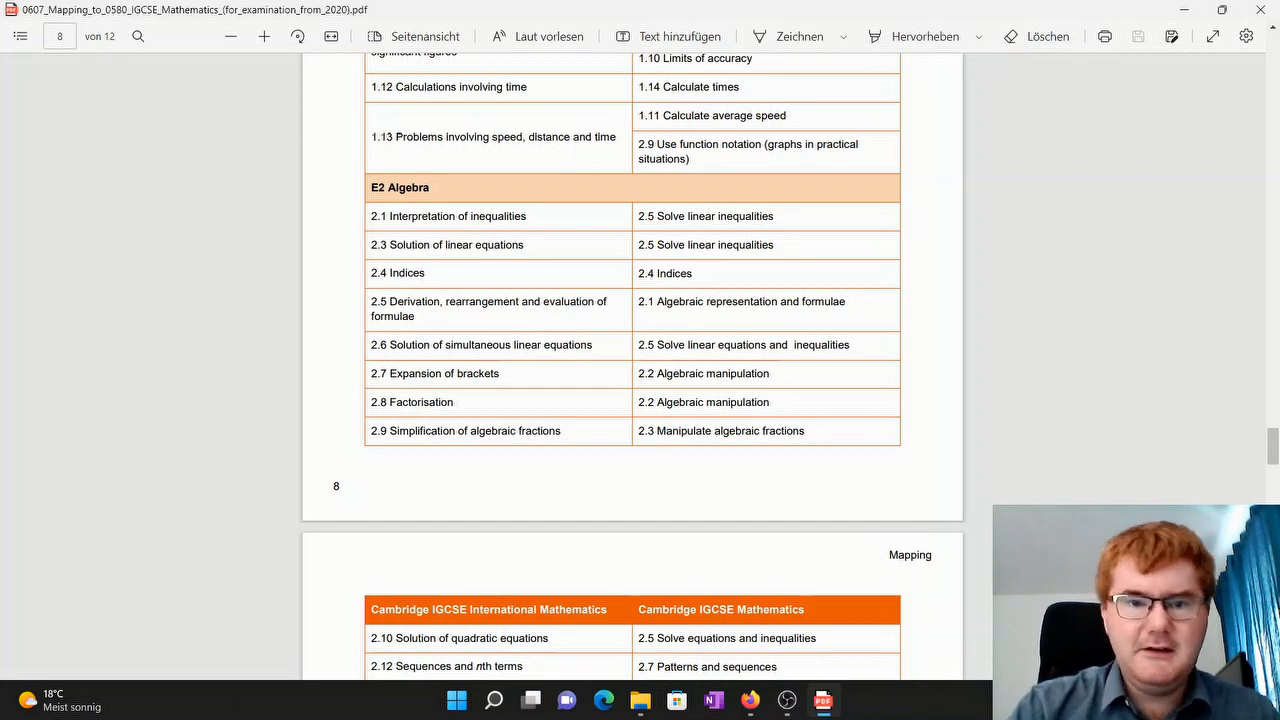
pyautogui.scroll(-3)
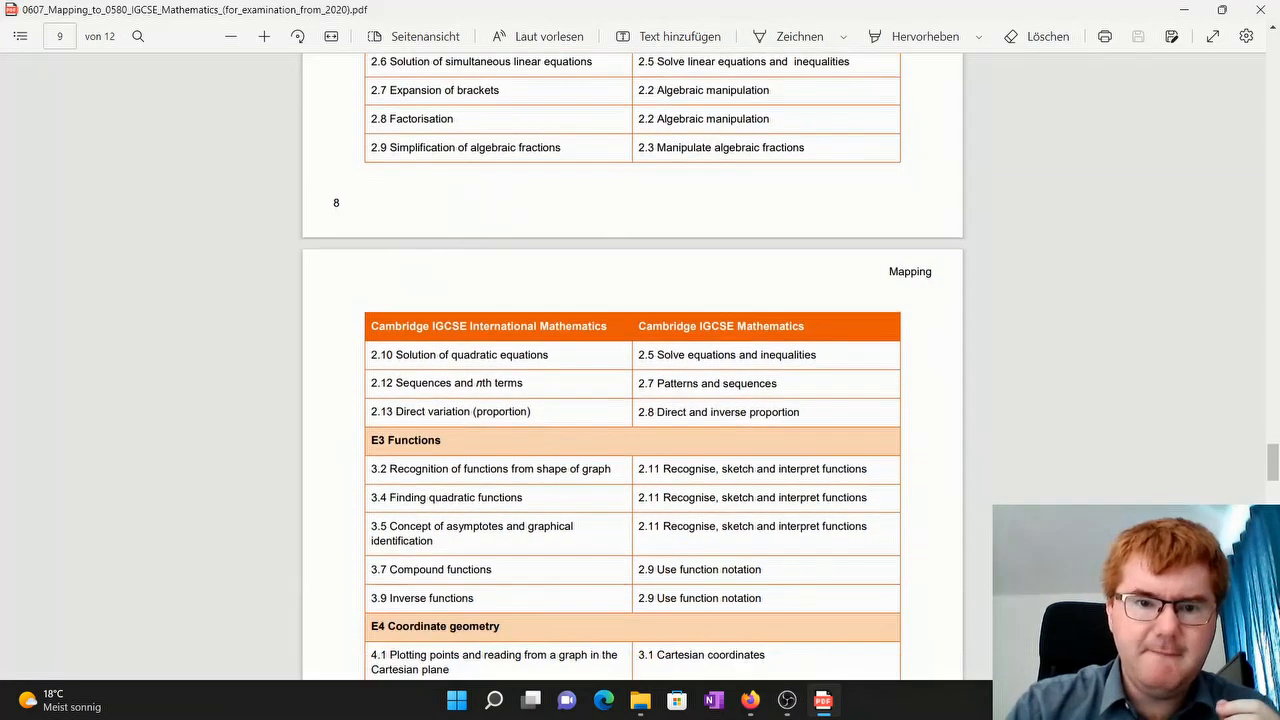
pyautogui.scroll(-3)
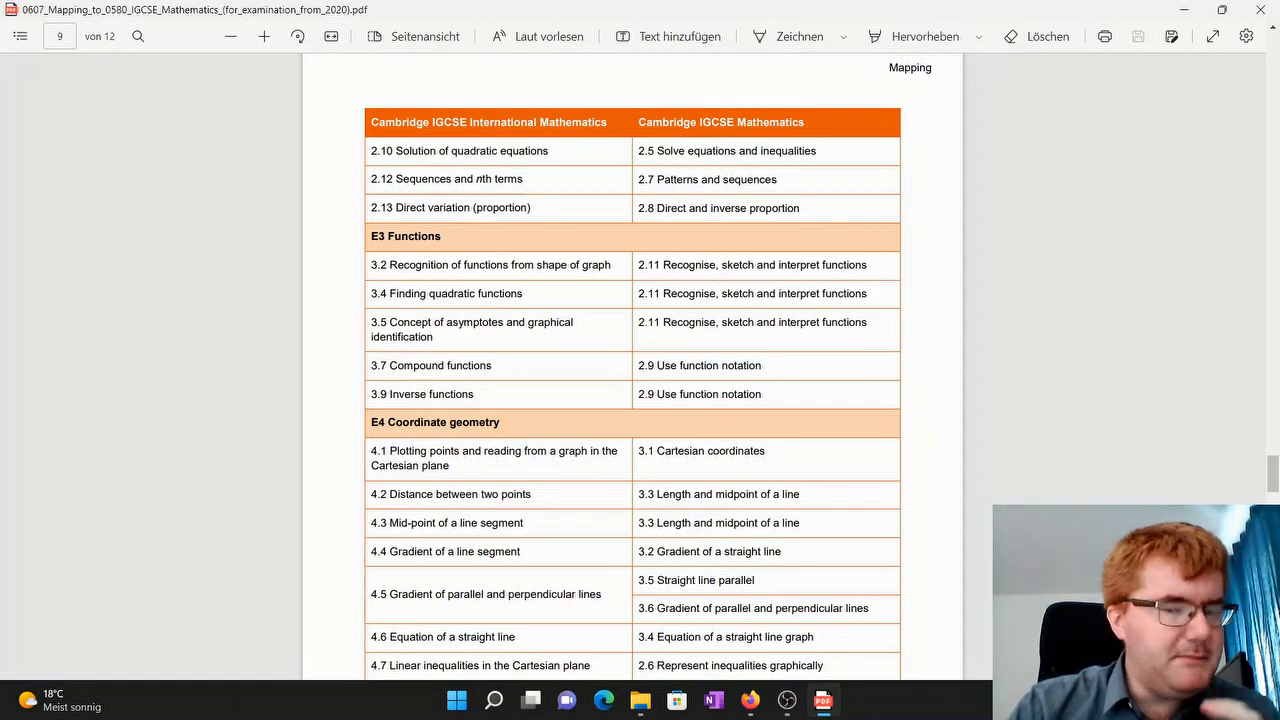
pyautogui.scroll(-3)
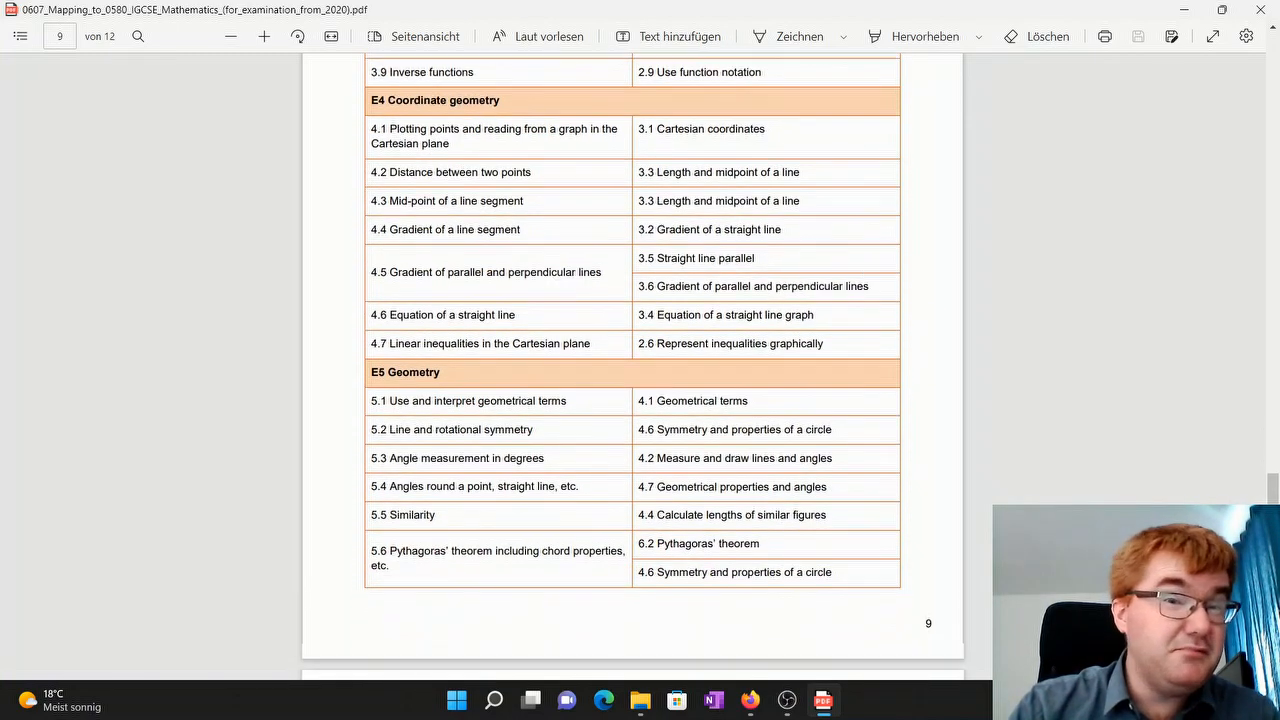
pyautogui.scroll(-3)
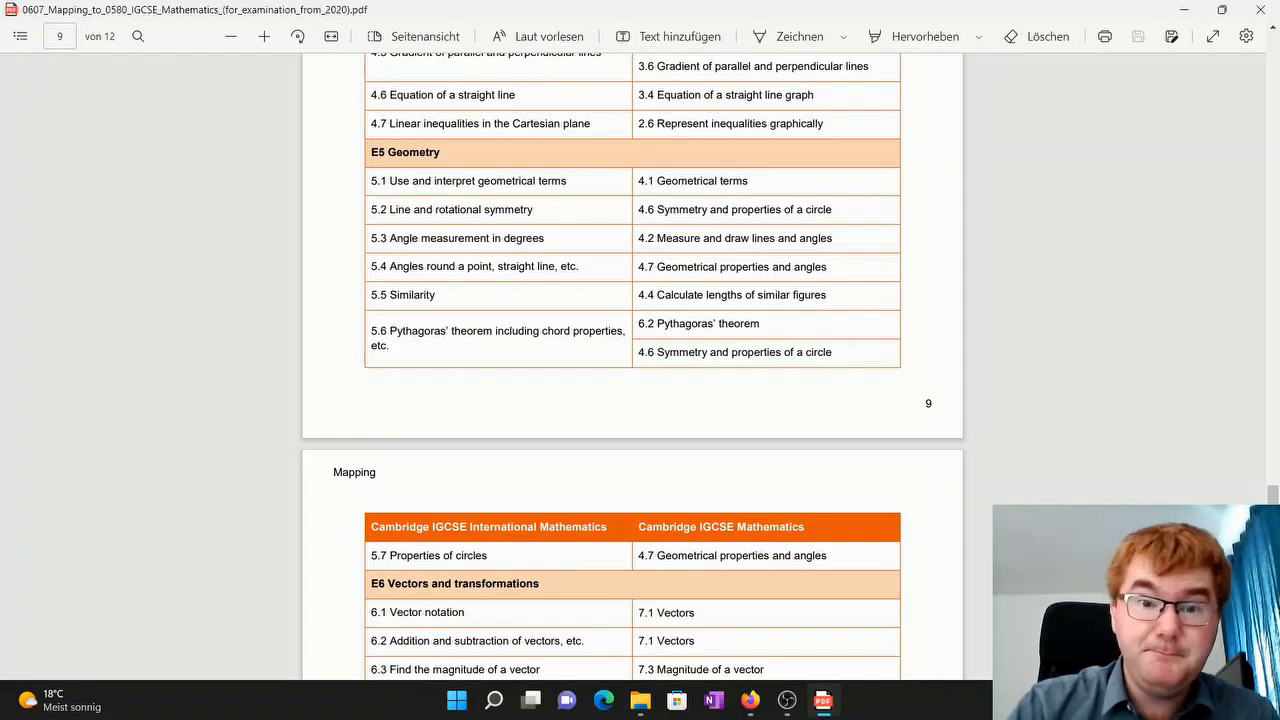
pyautogui.scroll(-3)
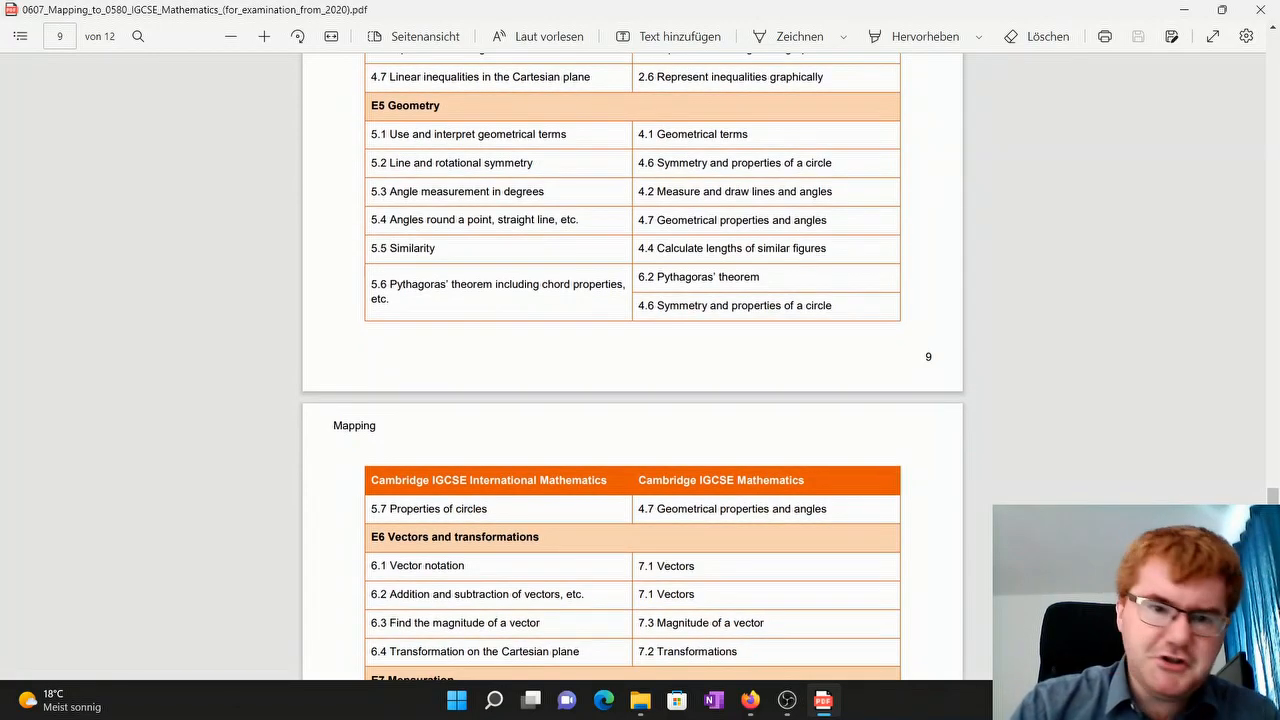
pyautogui.scroll(-3)
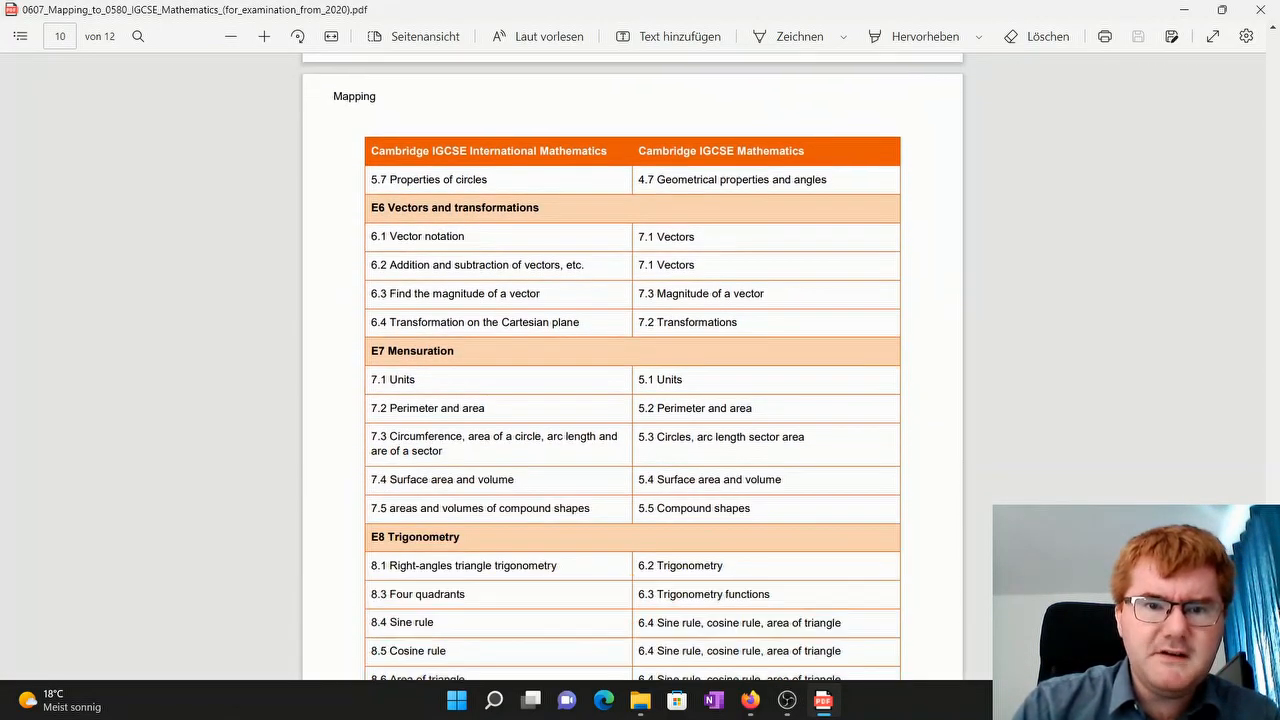
pyautogui.scroll(-3)
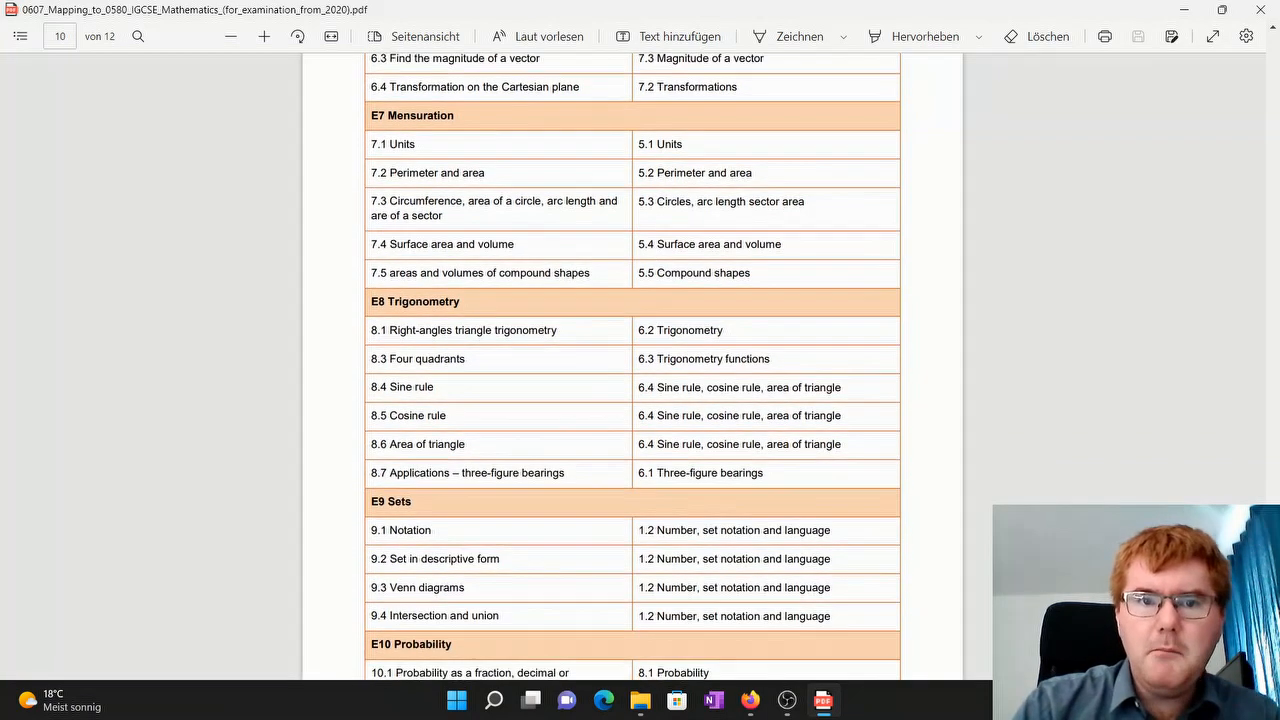
pyautogui.scroll(-3)
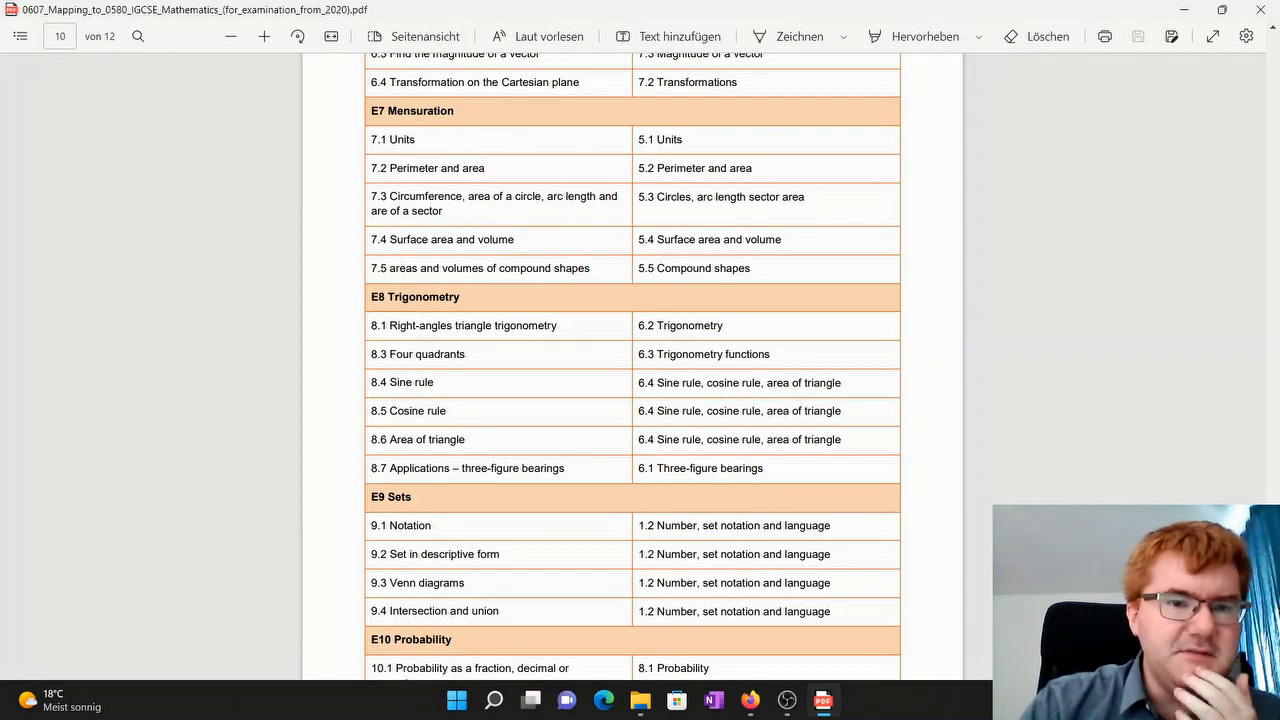
pyautogui.scroll(-3)
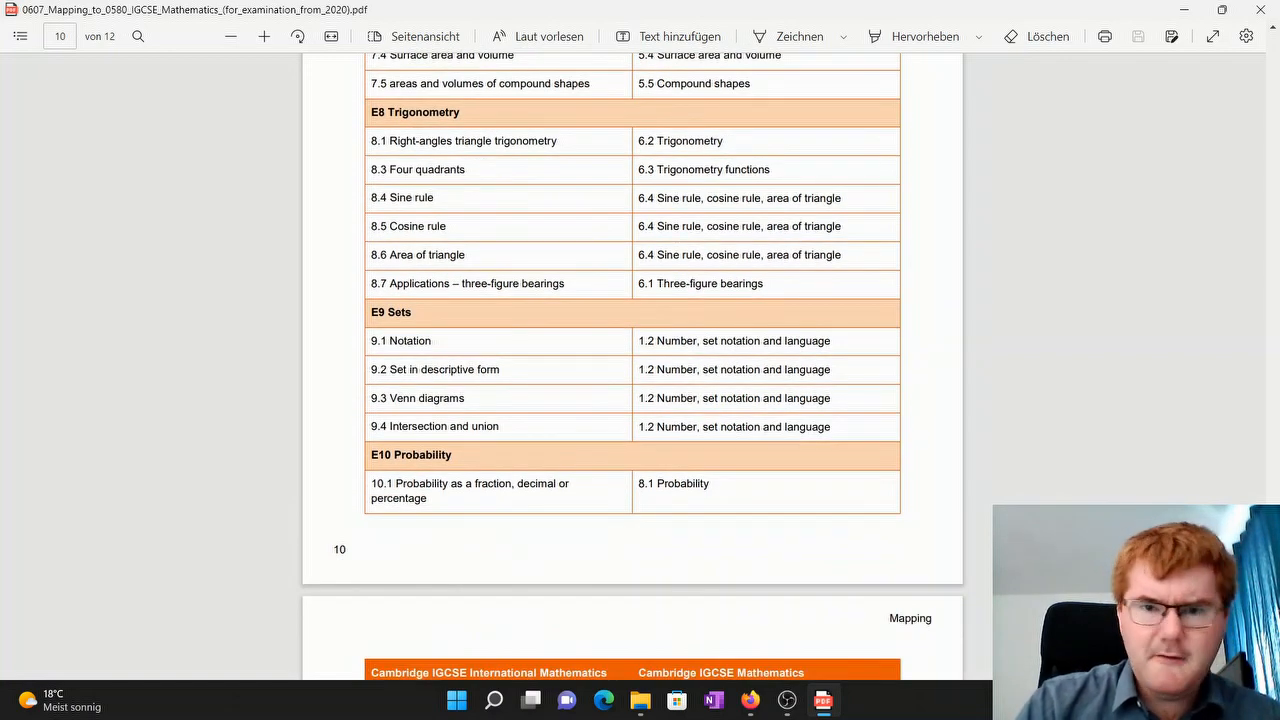
pyautogui.scroll(-3)
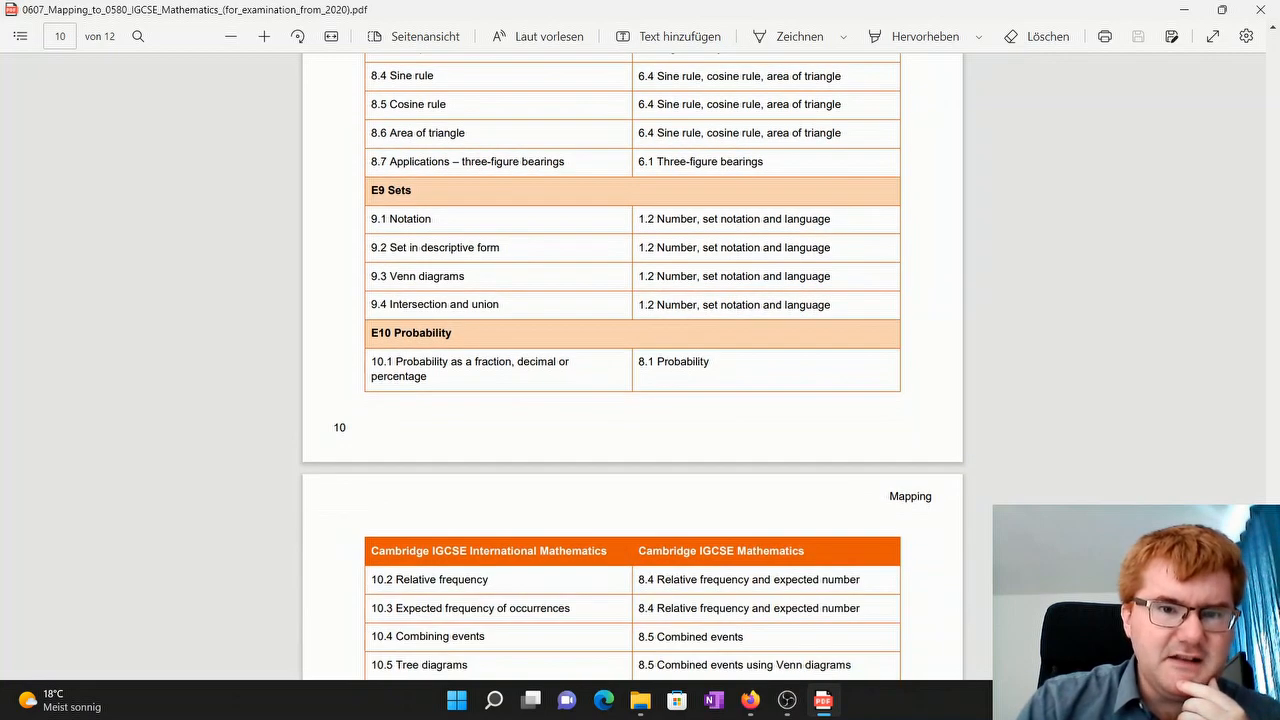
pyautogui.scroll(-3)
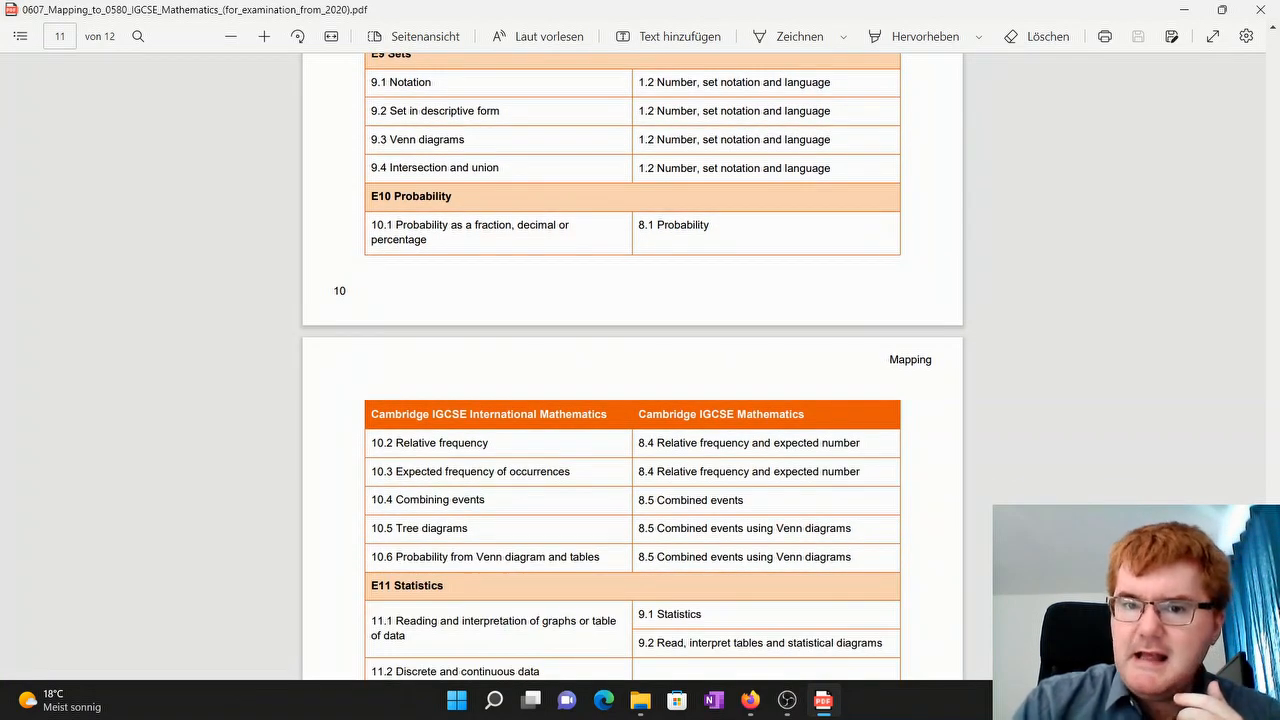
pyautogui.scroll(-3)
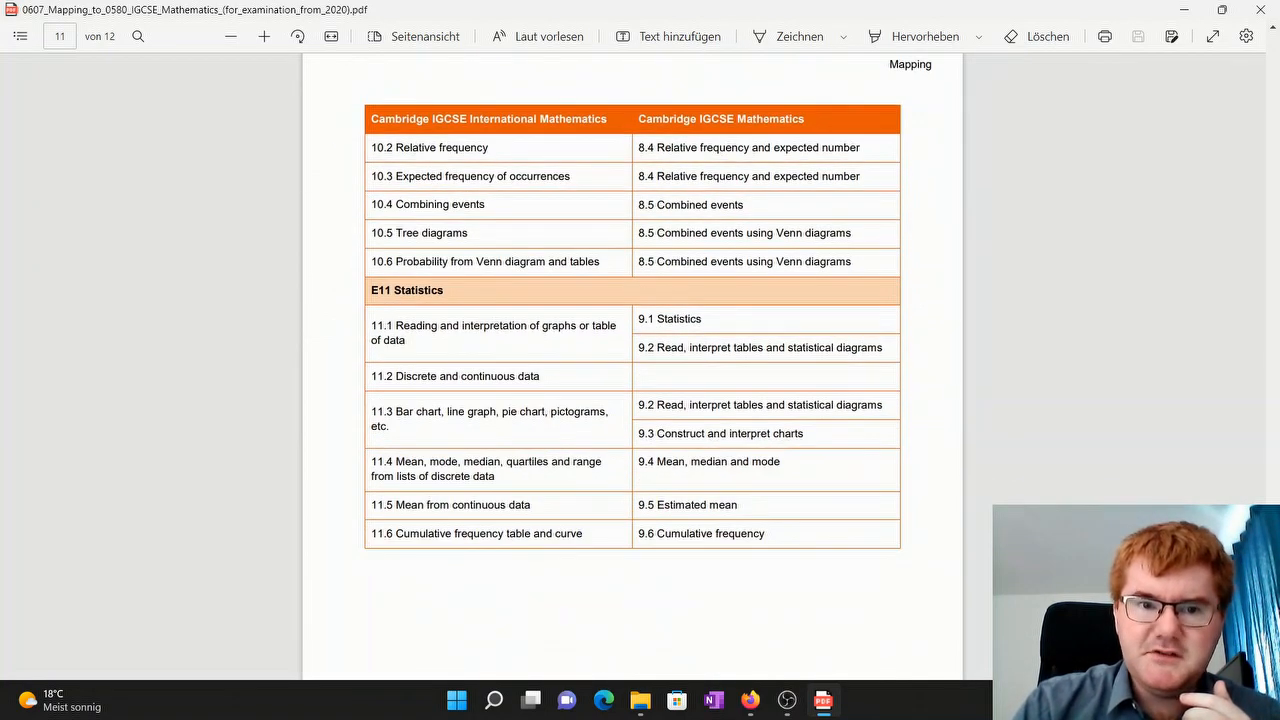